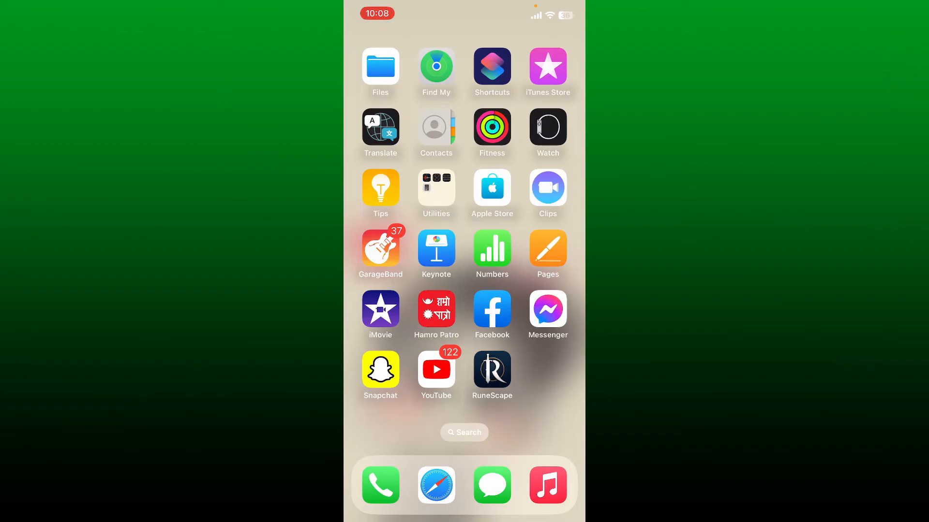
# - Launch the App Store from the Home Screen onto its search page
pyautogui.click(492, 188)
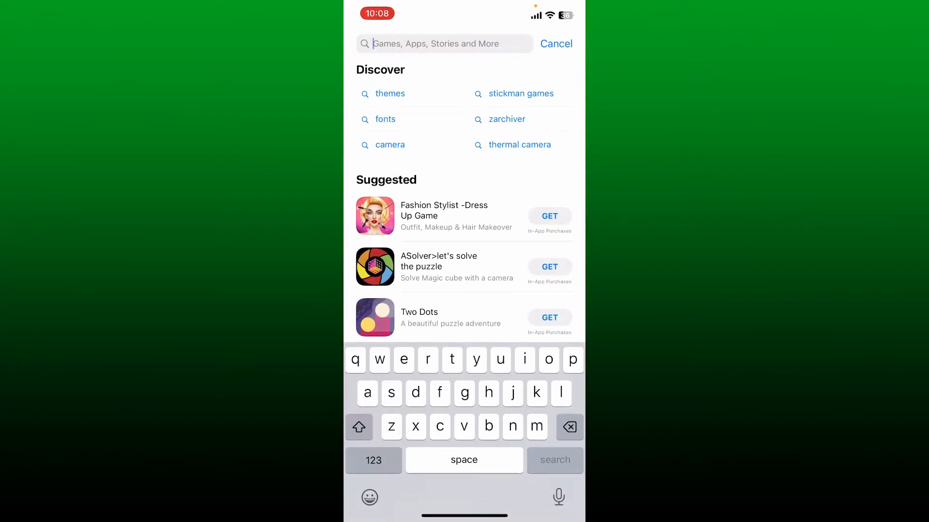
# - Search the App Store for 'weibo' to reach Weibo's product page
pyautogui.write('weibo')
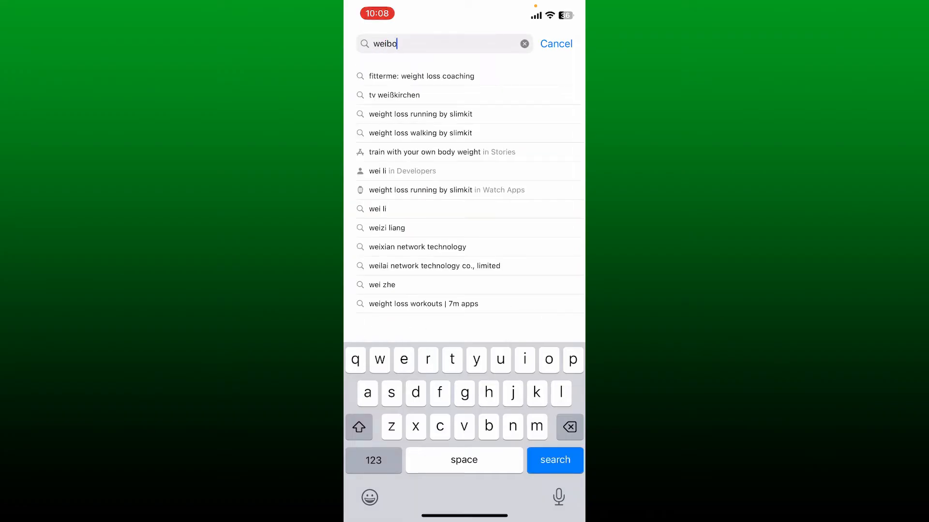
pyautogui.click(554, 460)
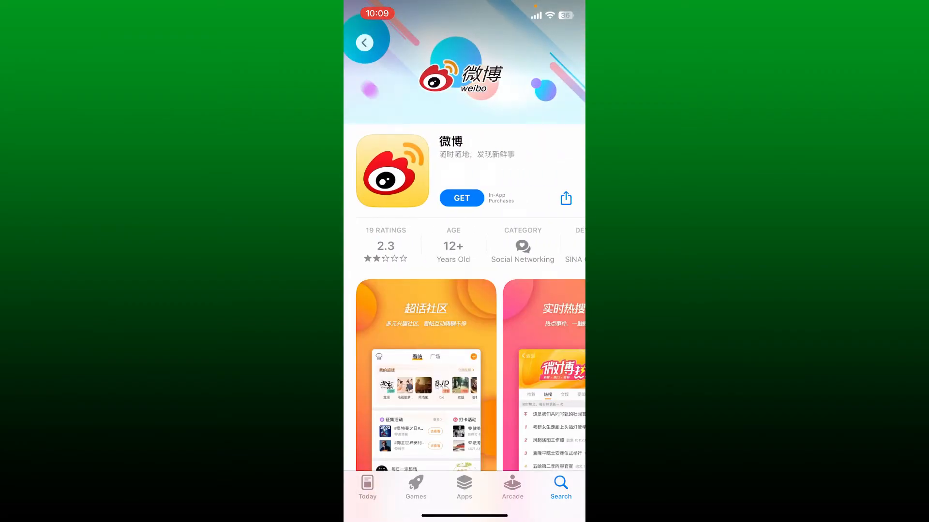
# - Download and install Weibo, then launch it to its feed with the notification prompt
pyautogui.click(461, 198)
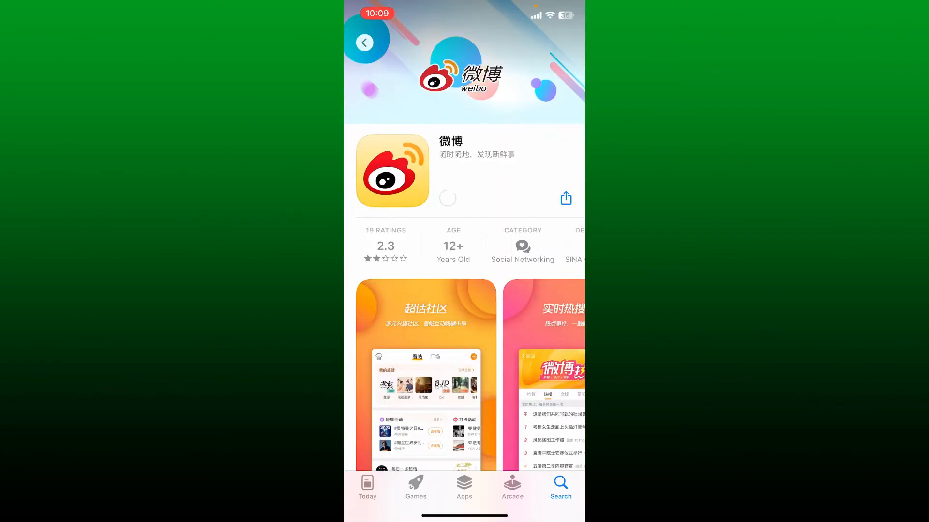
pyautogui.click(447, 198)
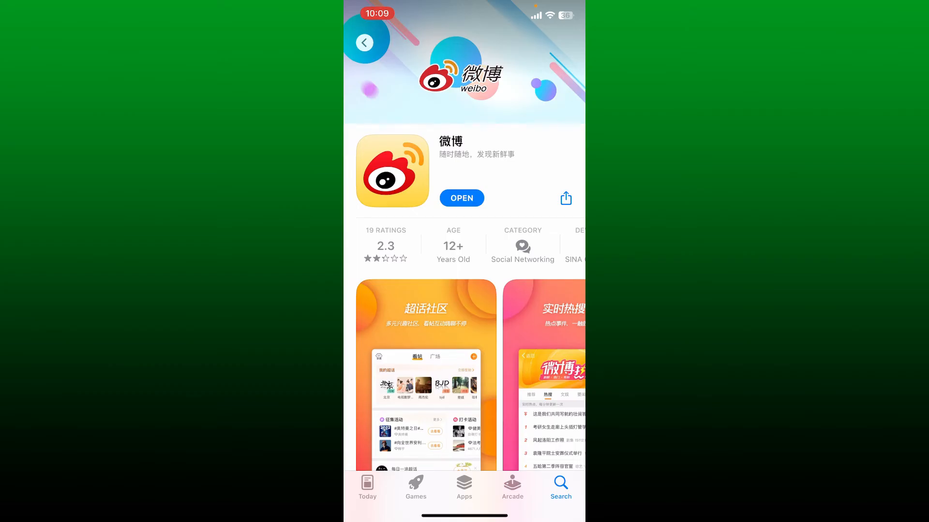
pyautogui.click(461, 198)
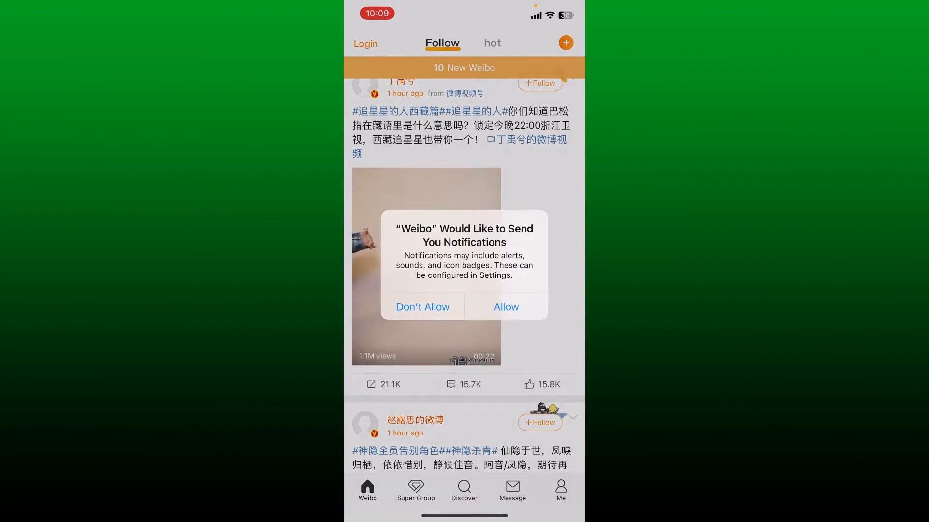